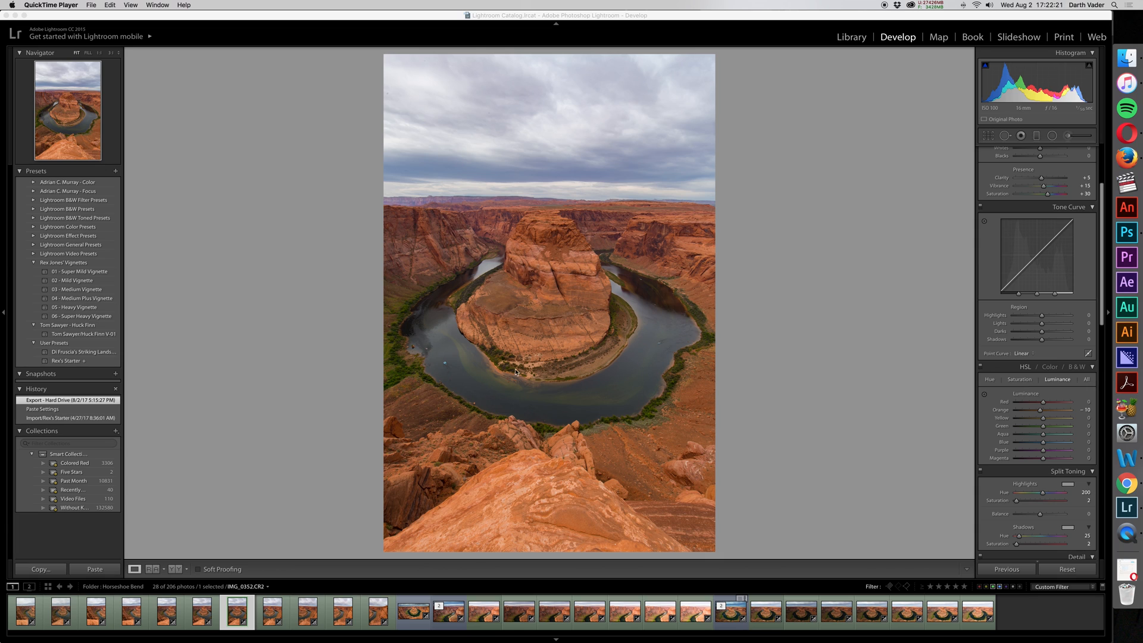
mouse_move(589, 345)
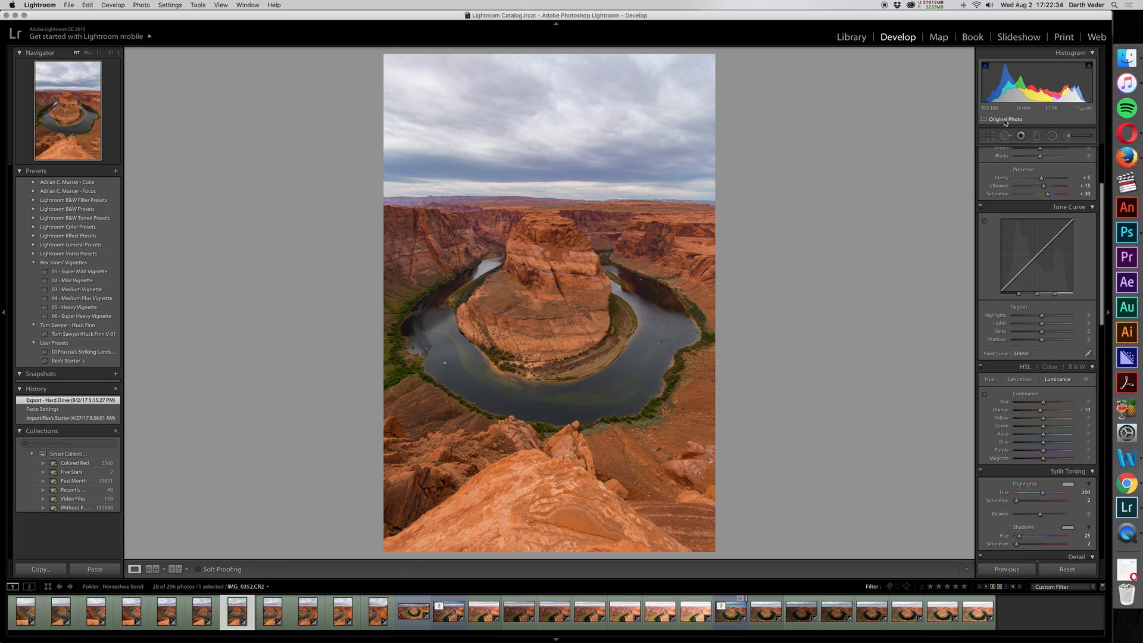
mouse_move(1024, 108)
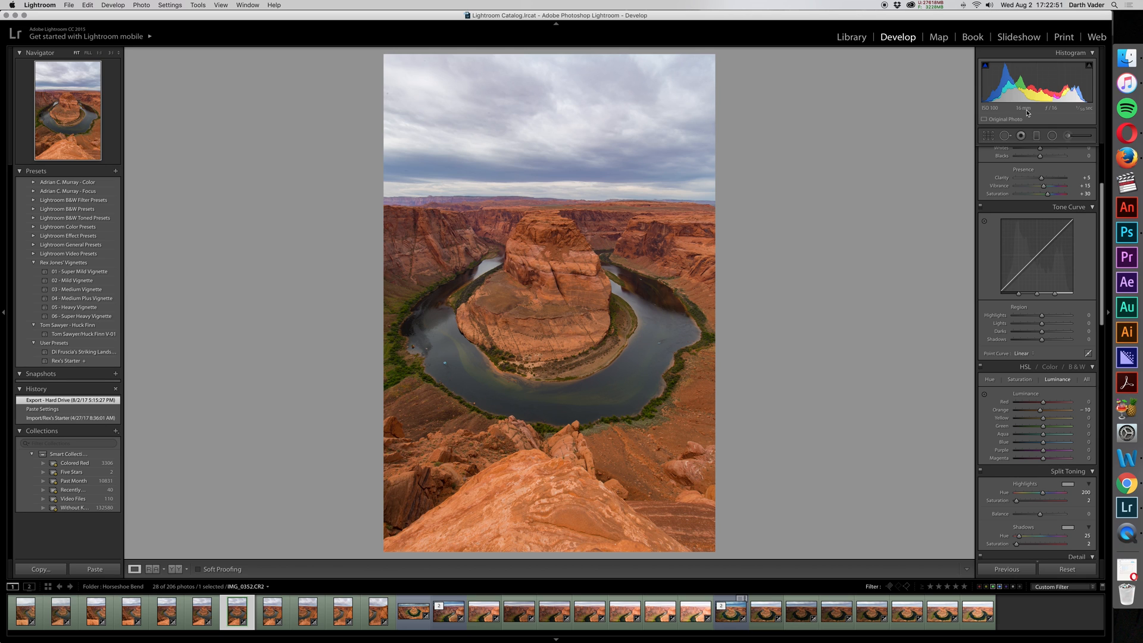
mouse_move(331, 566)
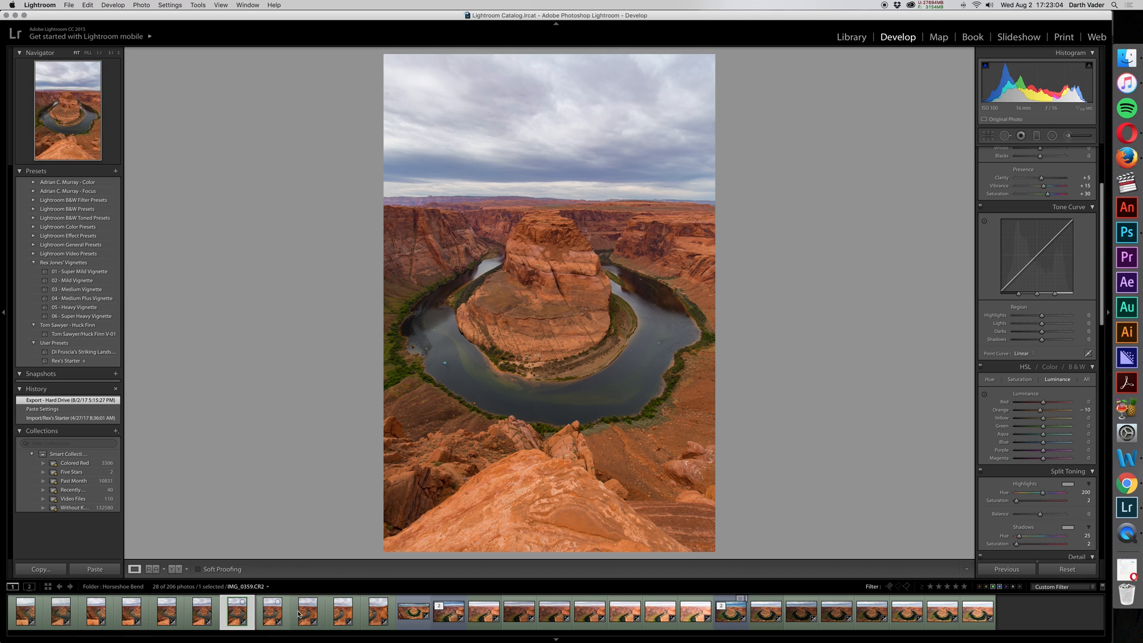
Step: Photomerge the ten Horseshoe Bend TIFFs with vignette removal and geometric distortion correction
left_click(1125, 231)
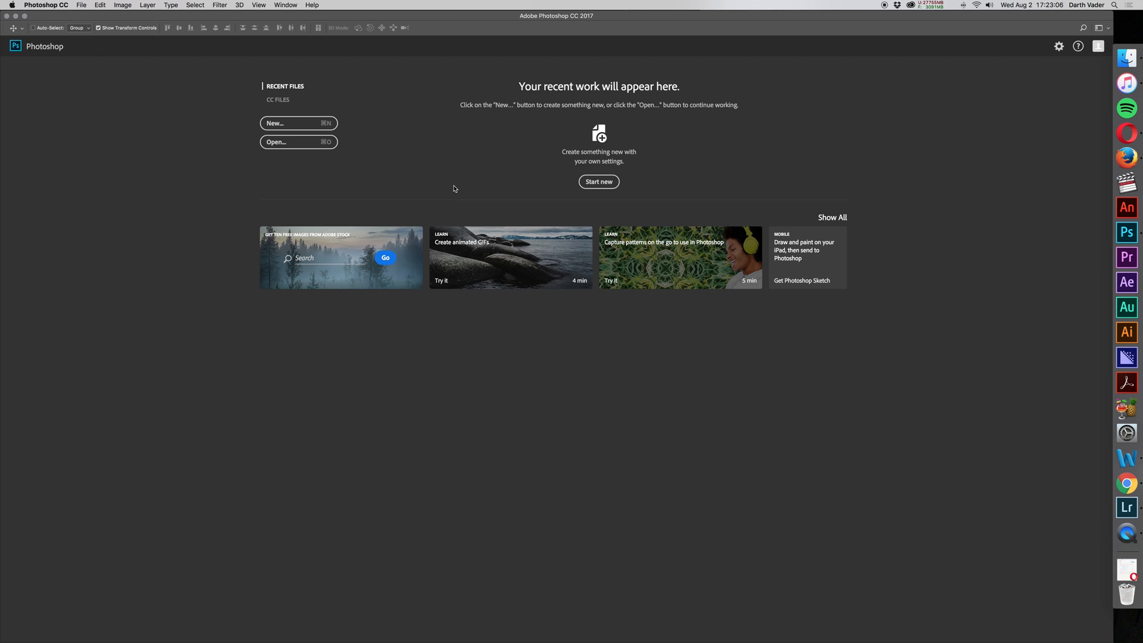
left_click(81, 6)
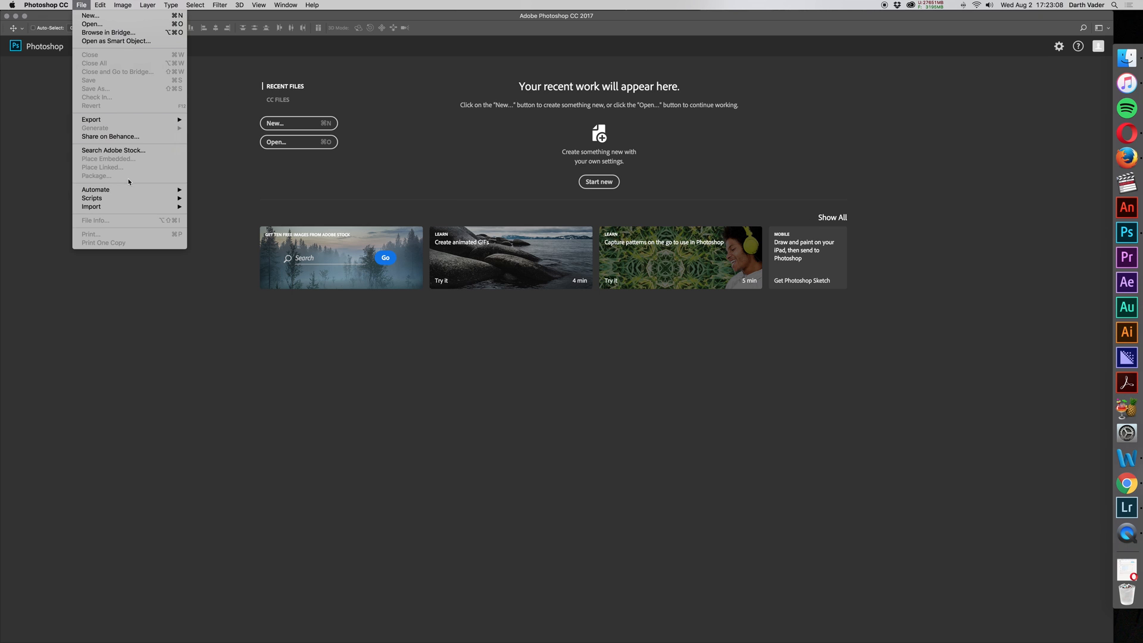
mouse_move(95, 189)
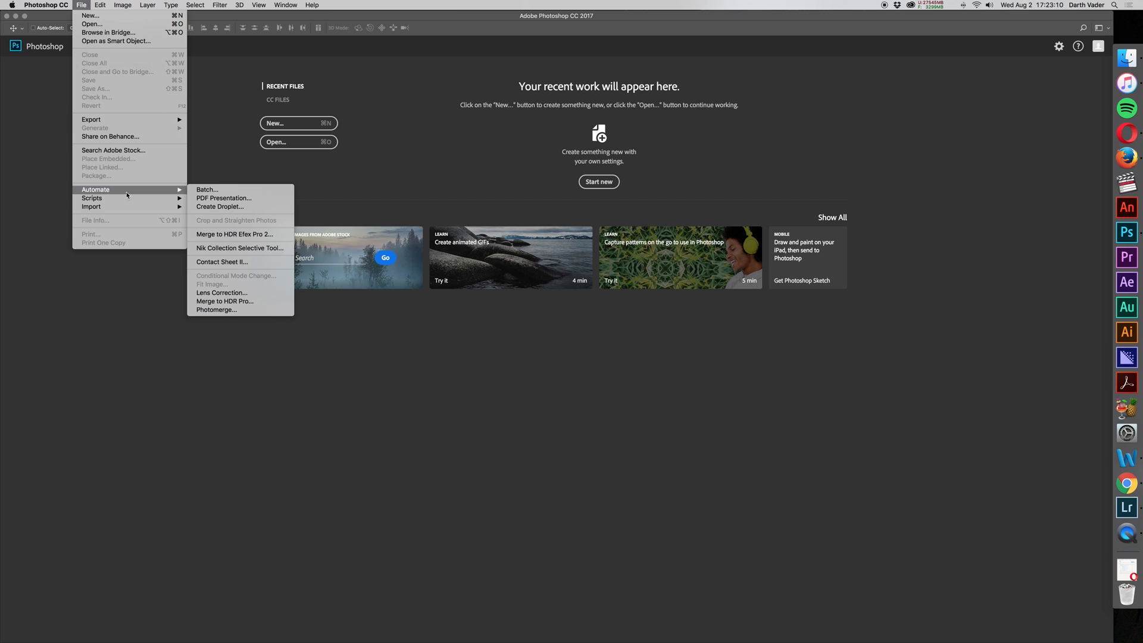
mouse_move(238, 319)
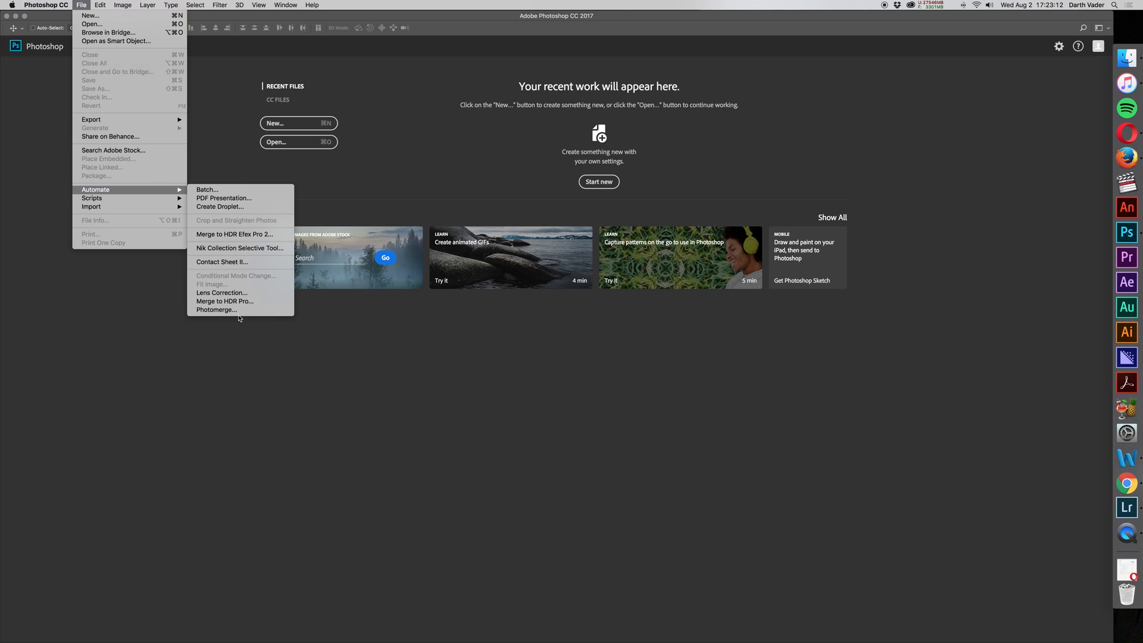
left_click(216, 309)
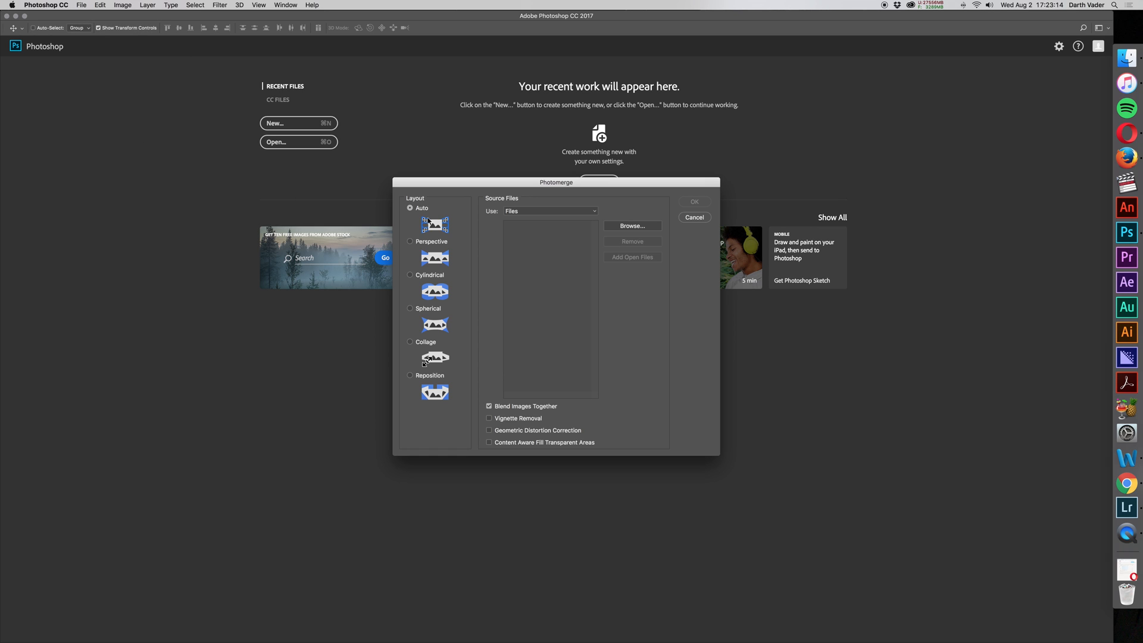
mouse_move(529, 416)
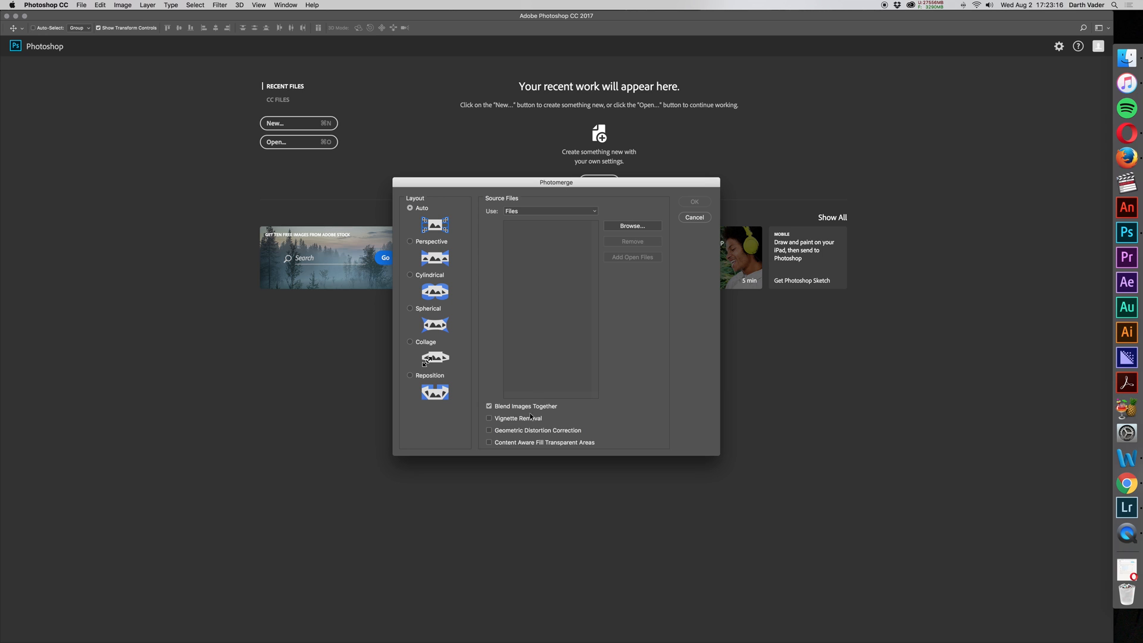
left_click(488, 418)
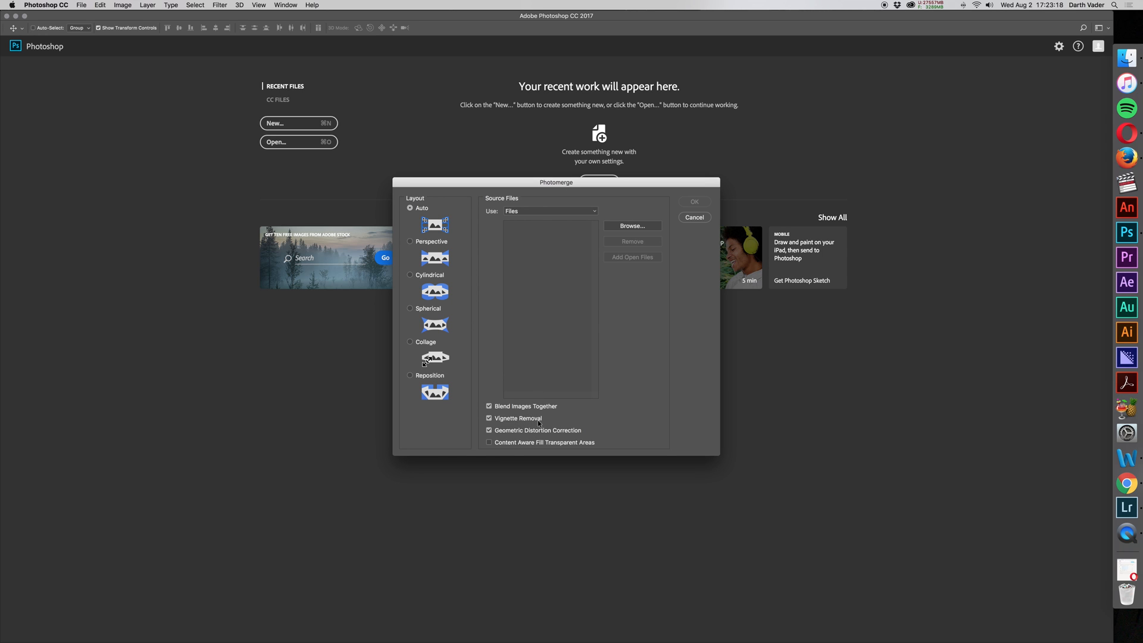
mouse_move(626, 265)
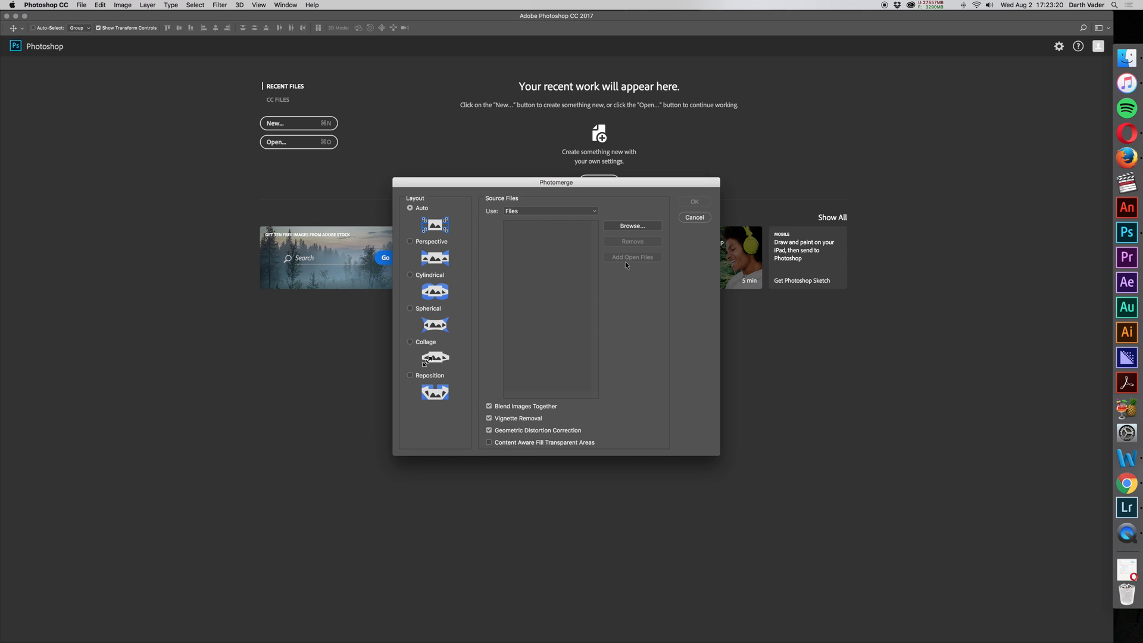
mouse_move(625, 264)
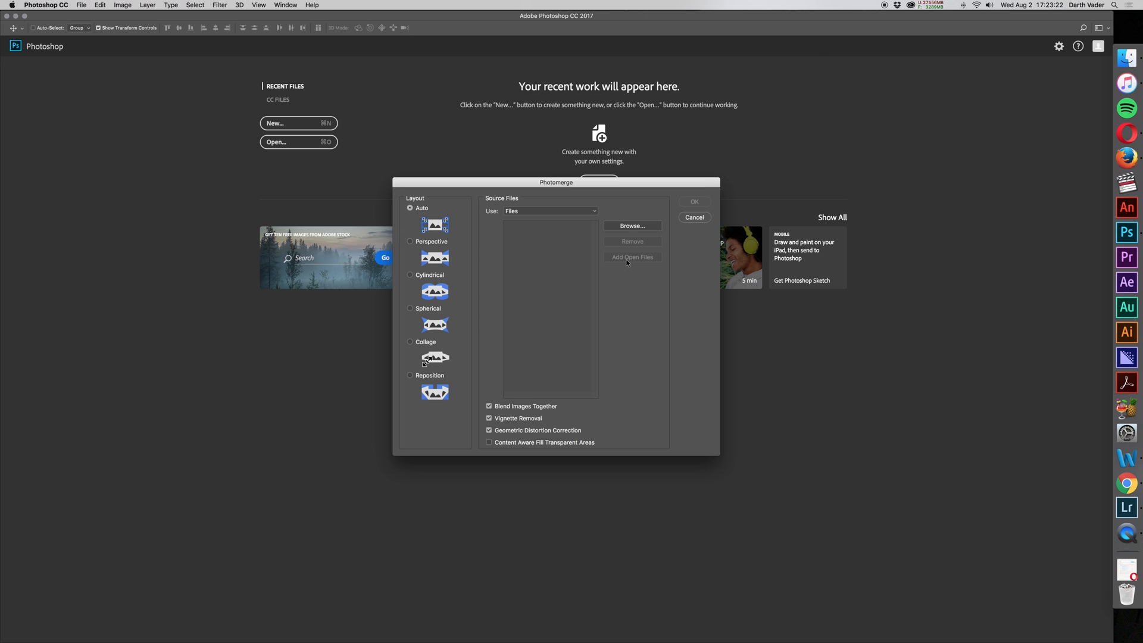
left_click(631, 225)
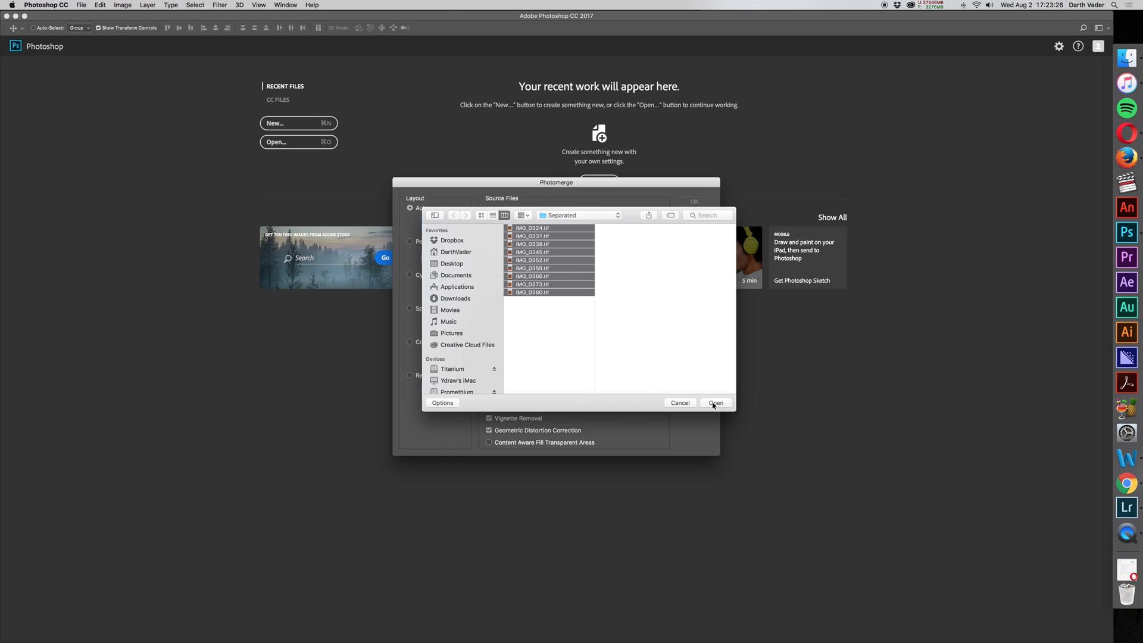
left_click(715, 402)
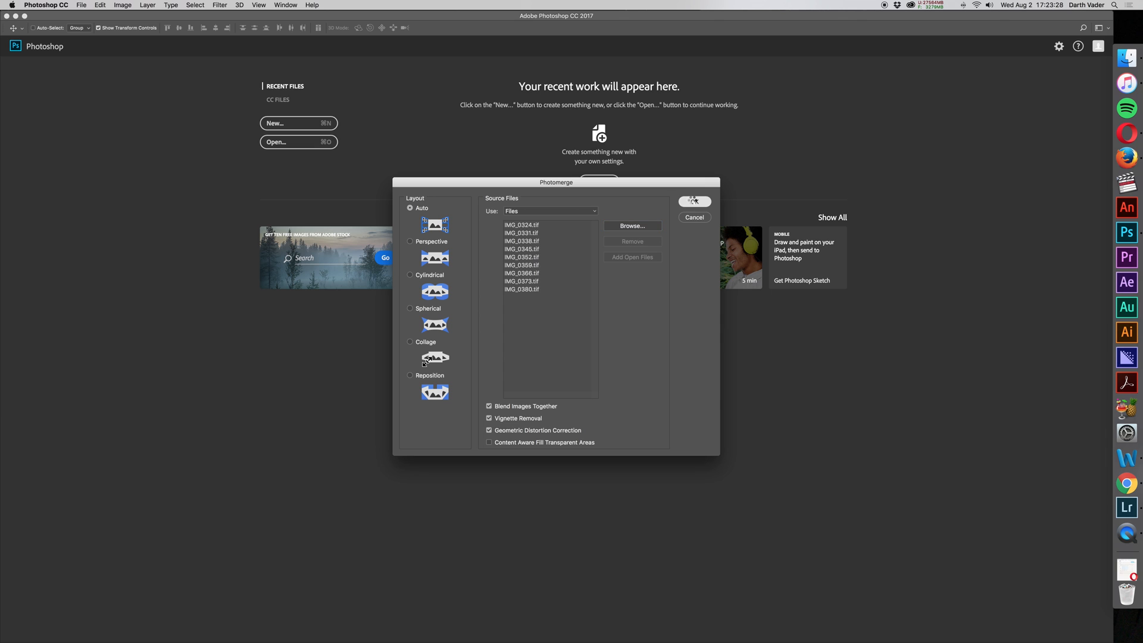
left_click(692, 201)
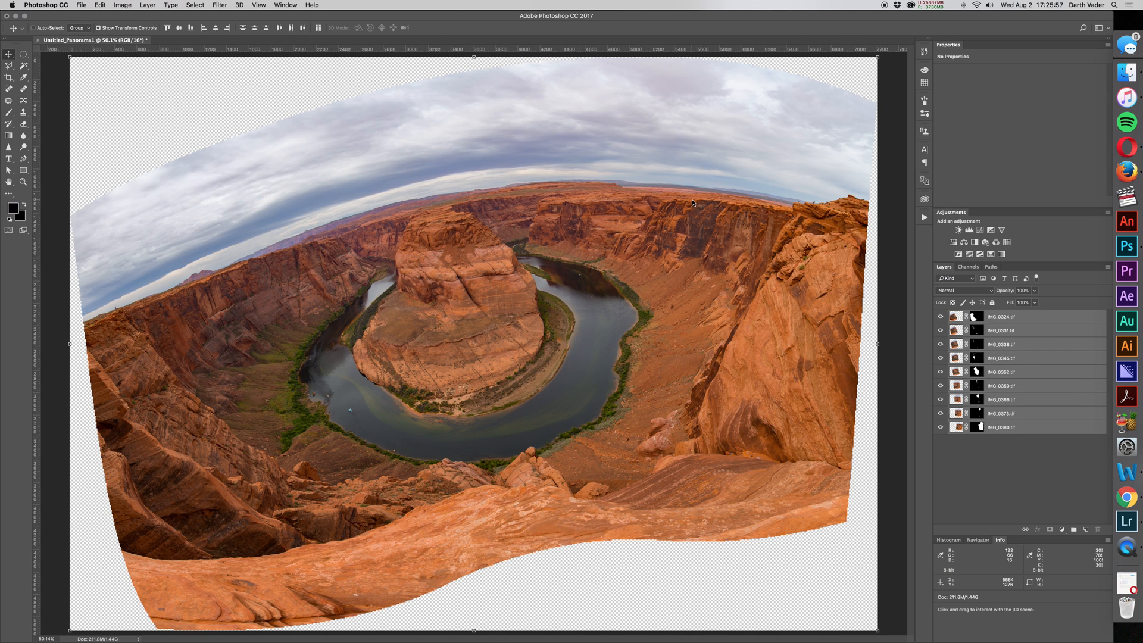
mouse_move(523, 384)
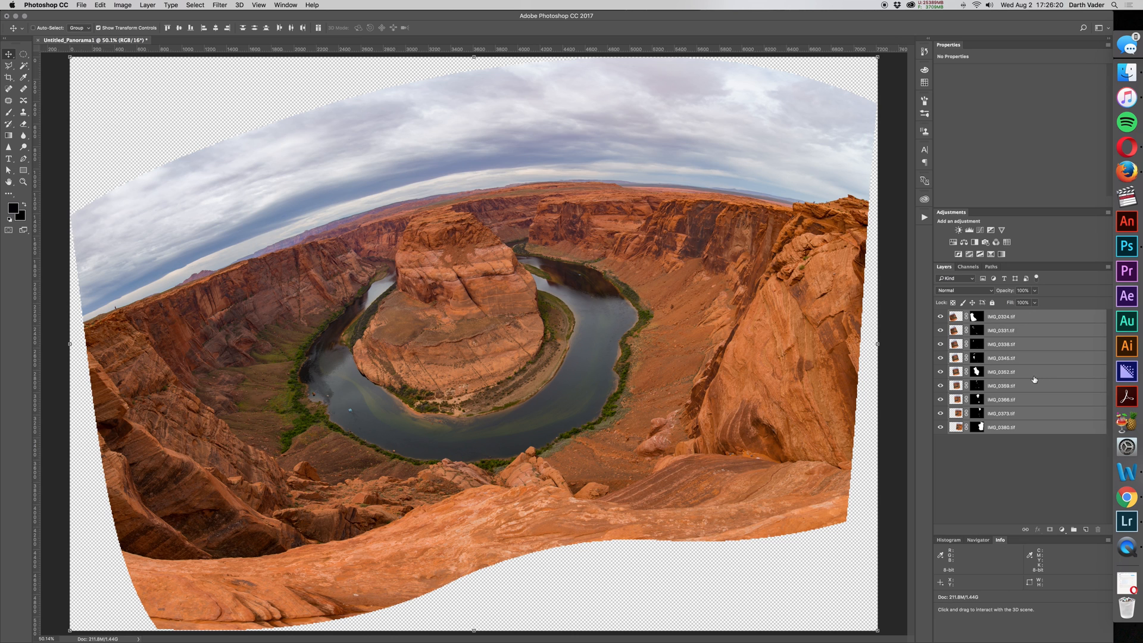
mouse_move(1020, 376)
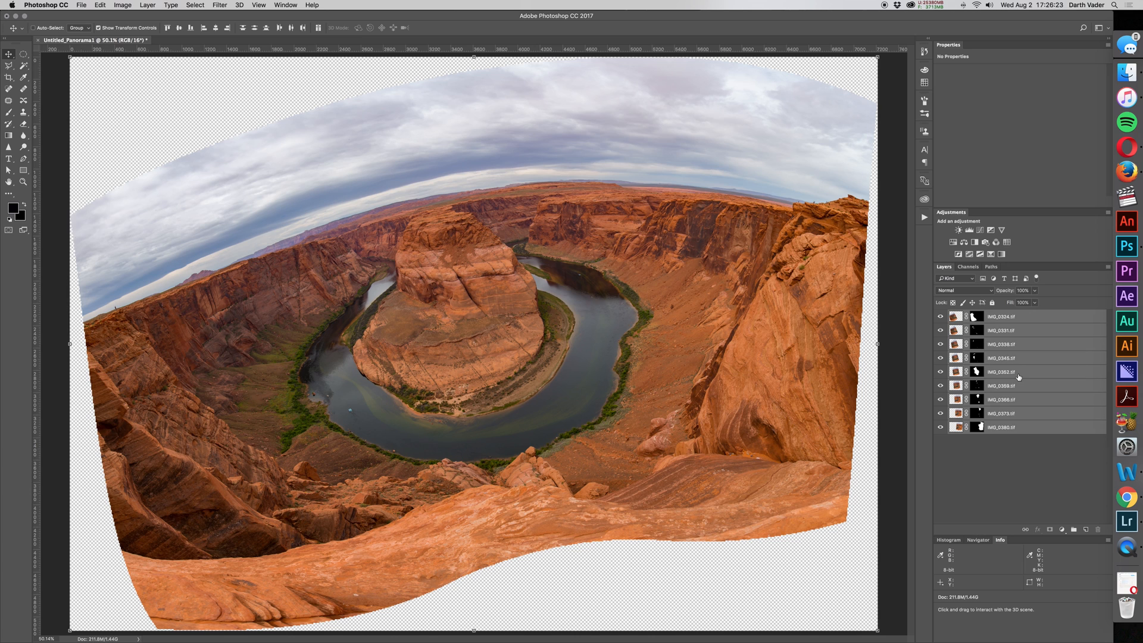
mouse_move(524, 384)
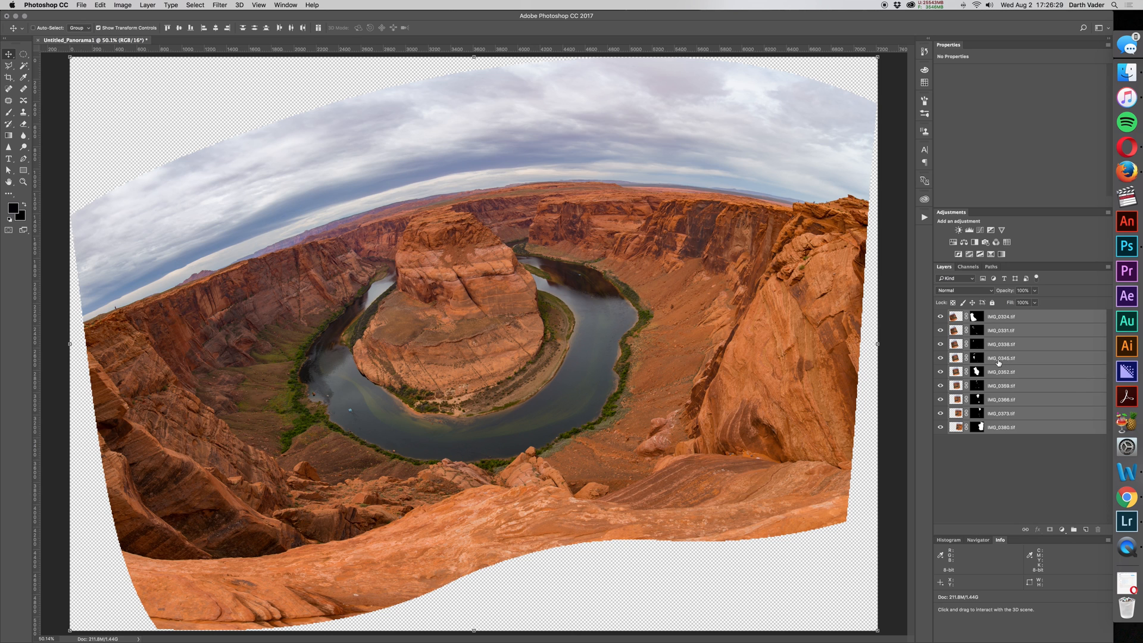
Step: Merge Visible on the panorama's layers to combine them into one
right_click(999, 358)
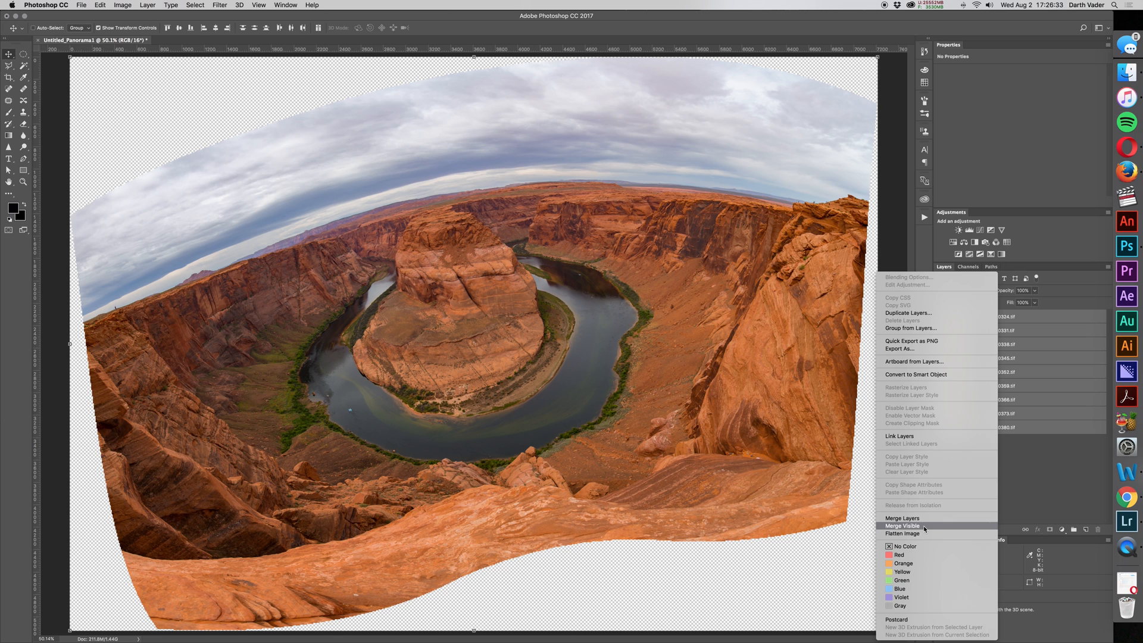
left_click(903, 526)
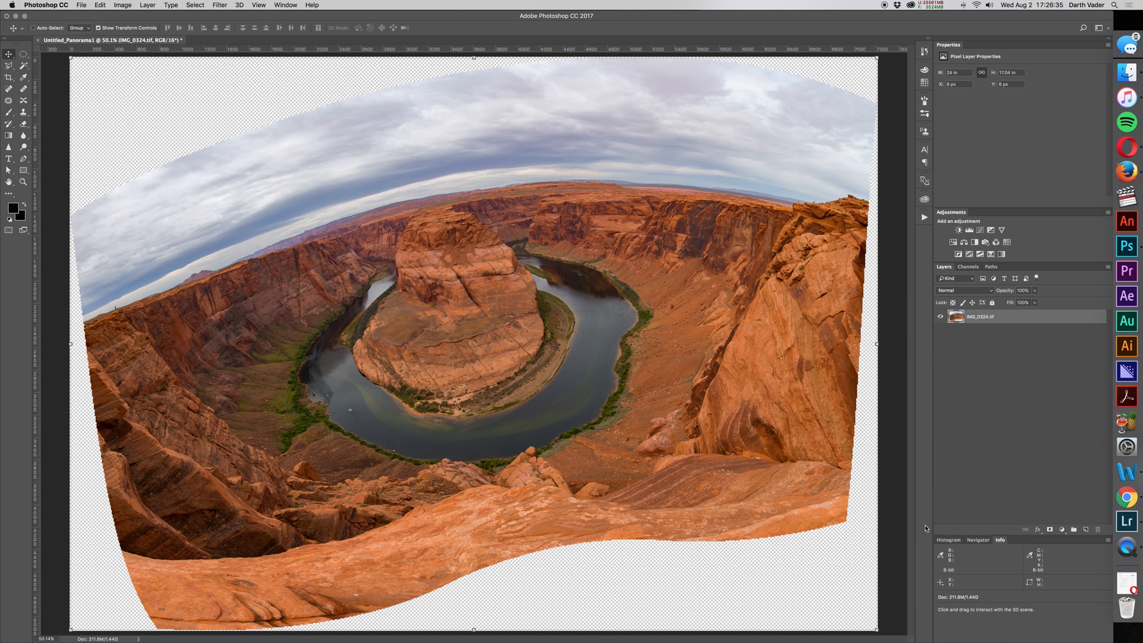
mouse_move(517, 201)
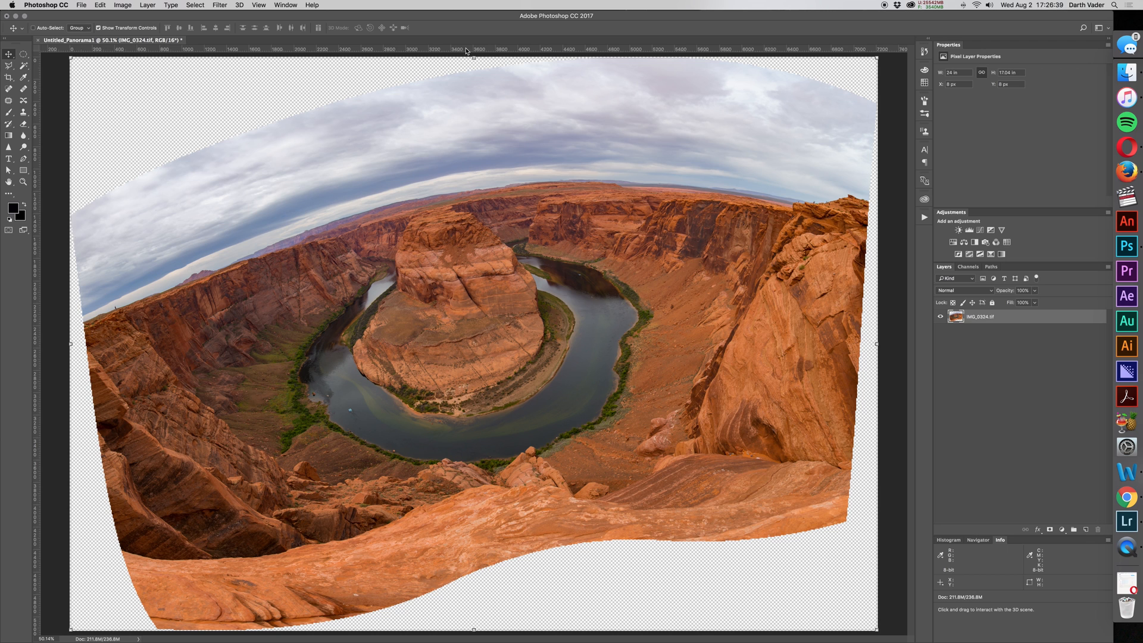
Step: Place a horizontal guide along the canyon horizon
left_click_drag(472, 49, 472, 182)
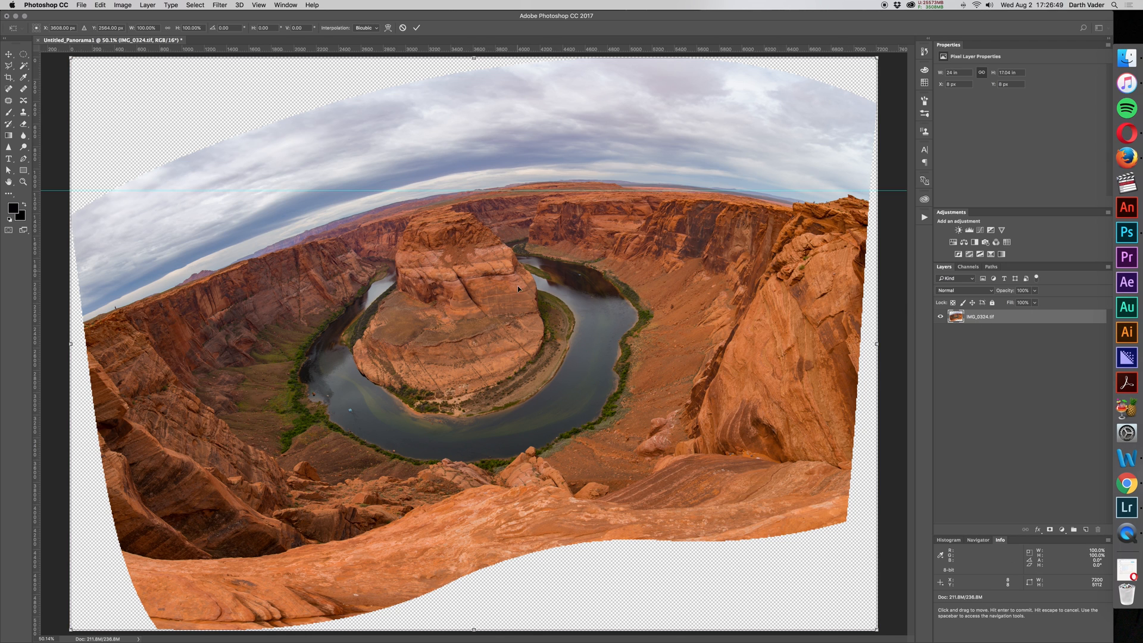
left_click(100, 6)
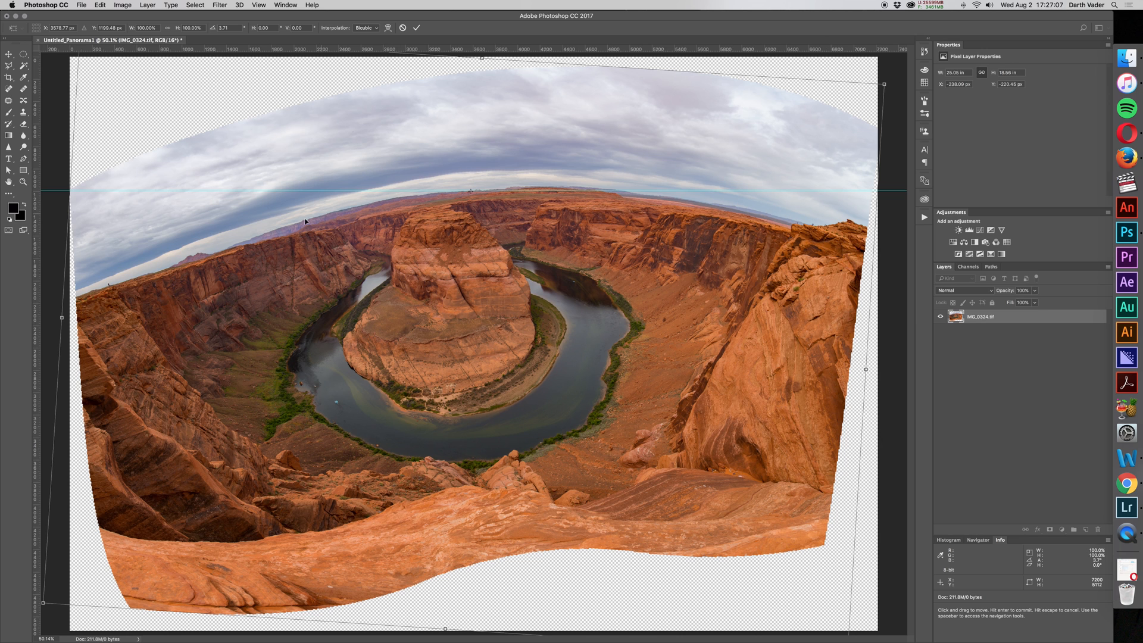
mouse_move(51, 290)
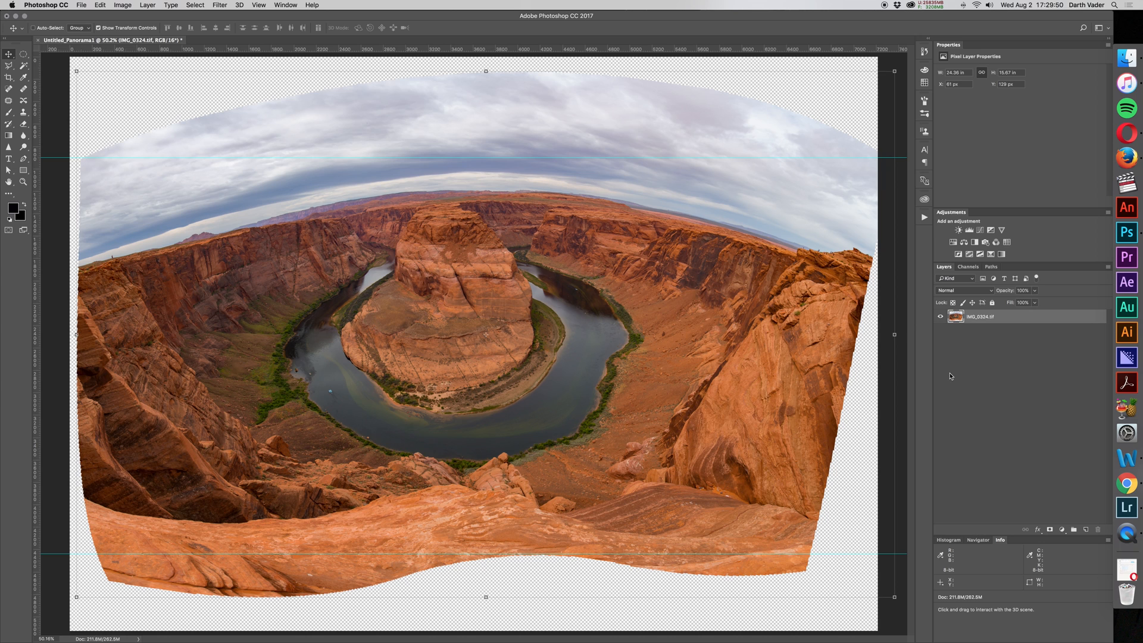
mouse_move(974, 360)
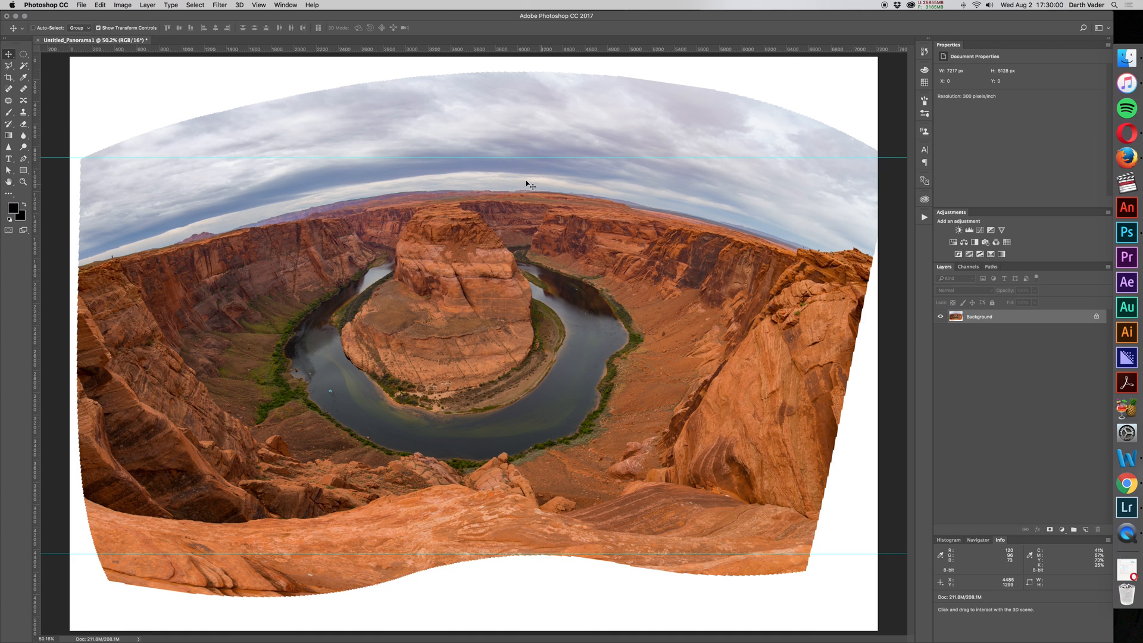
Step: Open the Adaptive Wide Angle filter with Correction kept on Panorama
left_click(219, 5)
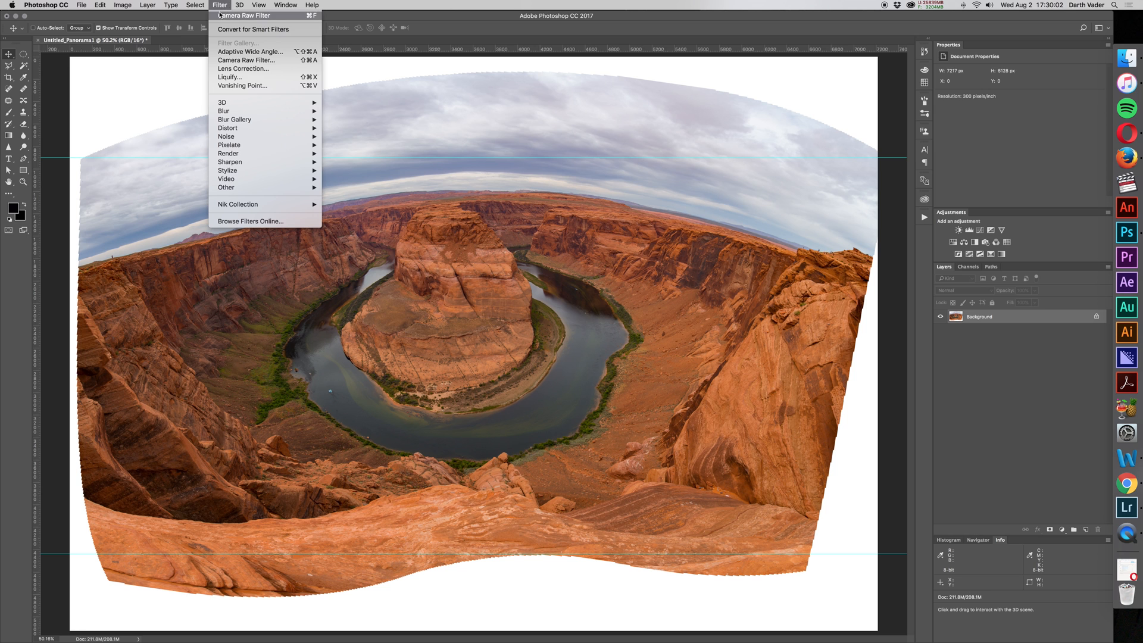
mouse_move(250, 51)
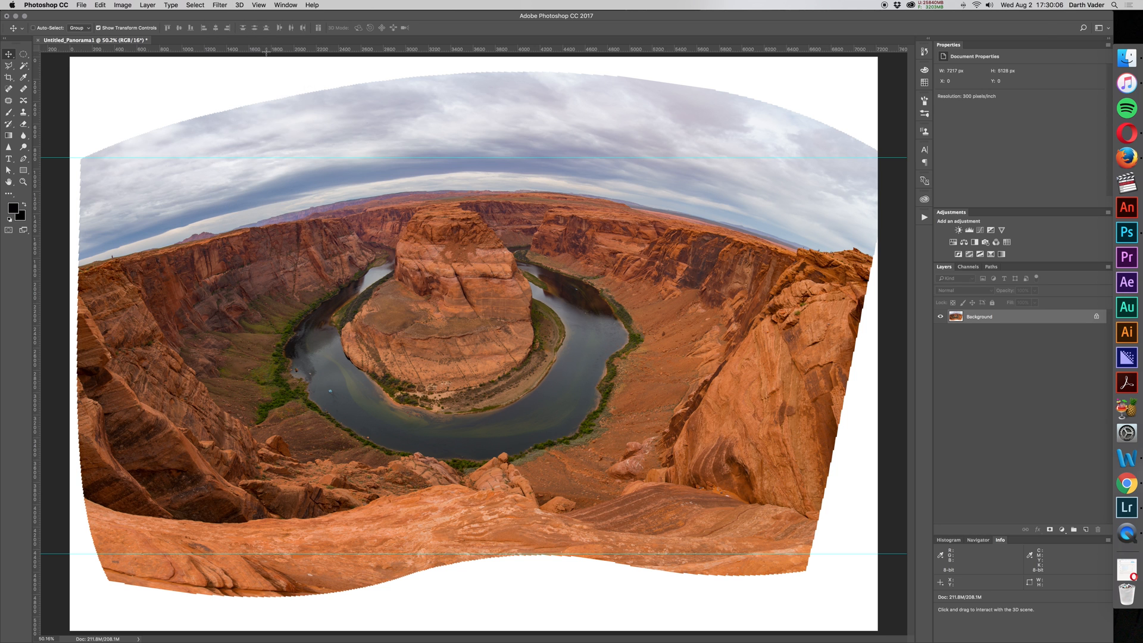
left_click(218, 6)
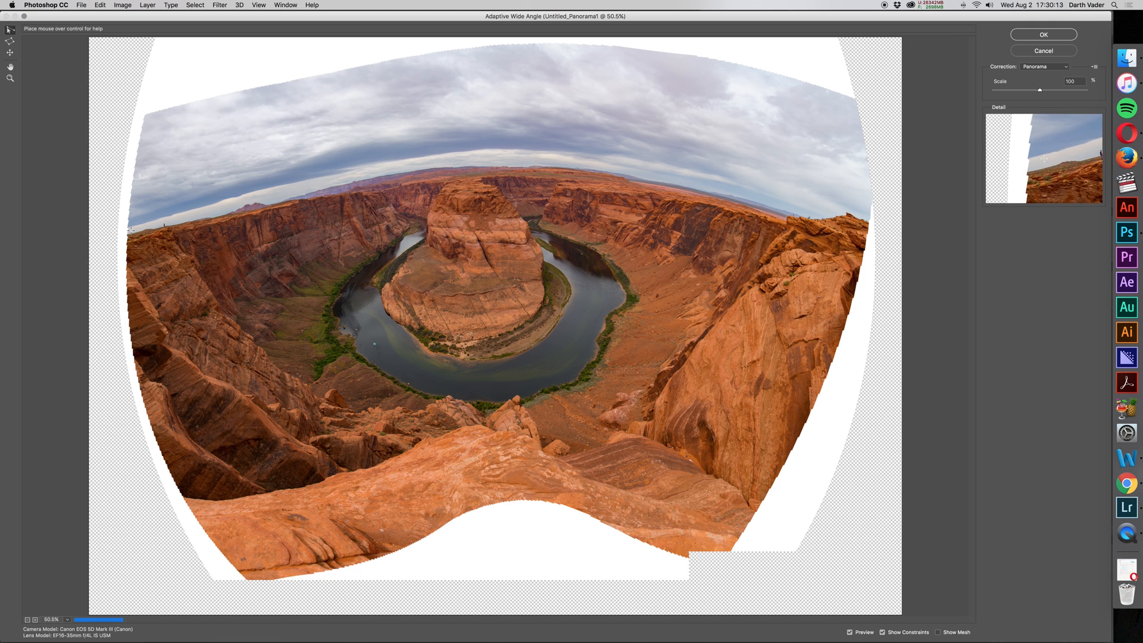
left_click(1043, 66)
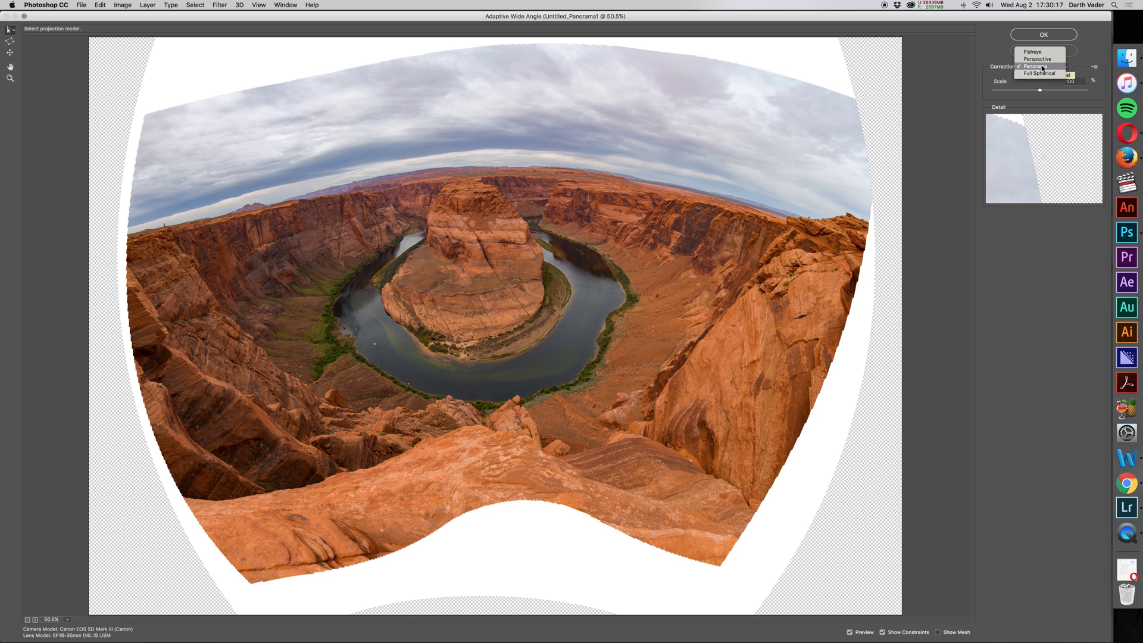
left_click(1035, 65)
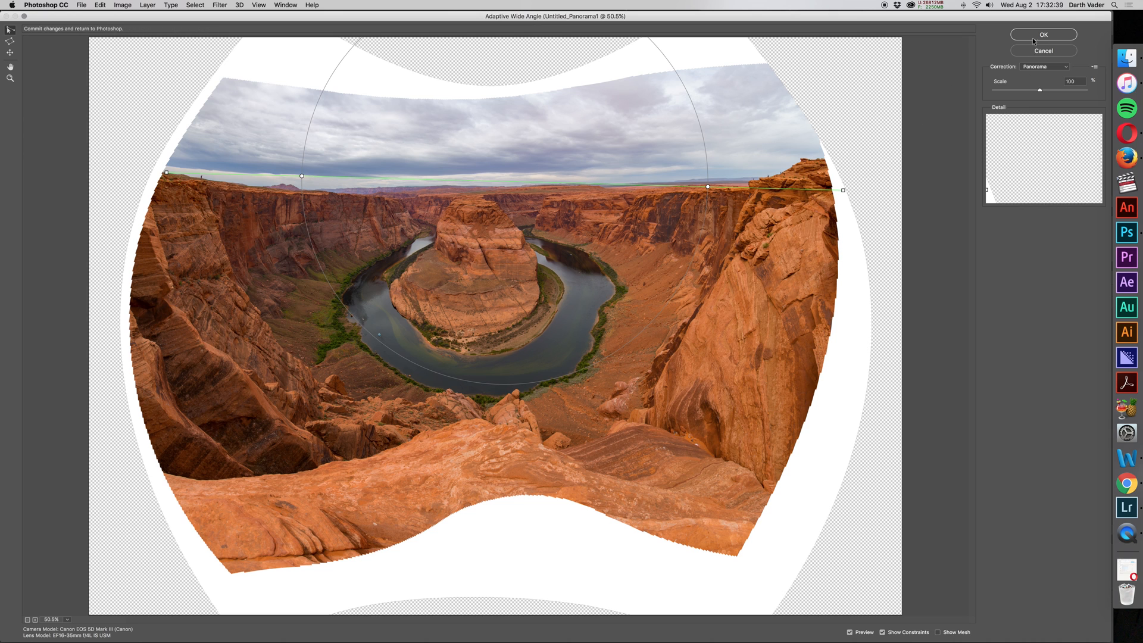
Step: Confirm the Adaptive Wide Angle correction to straighten the horizon
left_click(1042, 35)
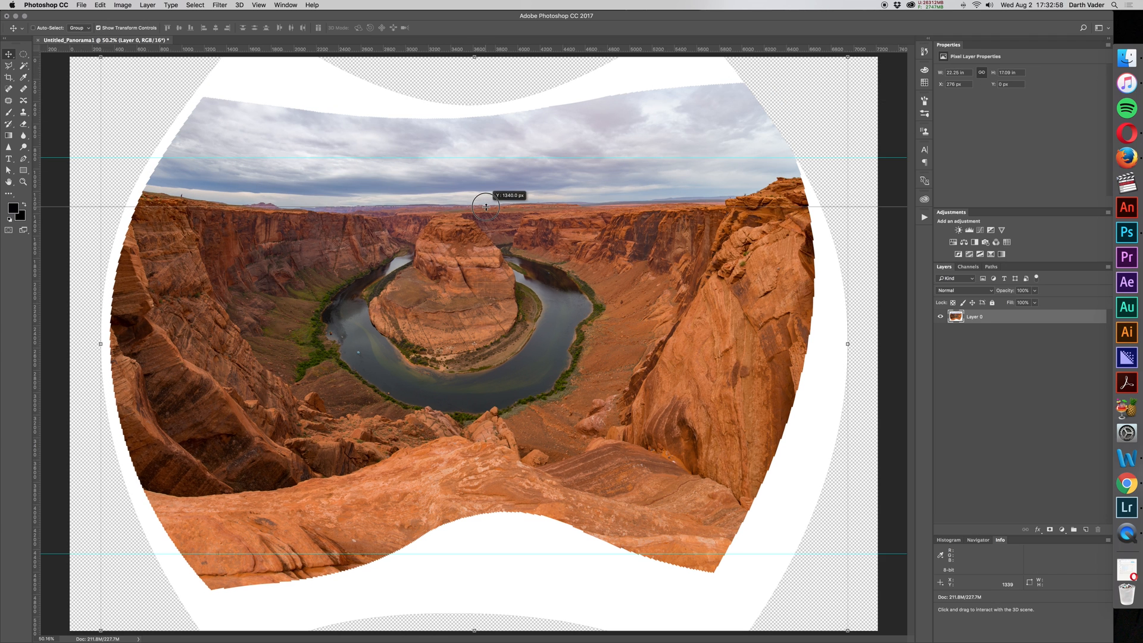
mouse_move(721, 205)
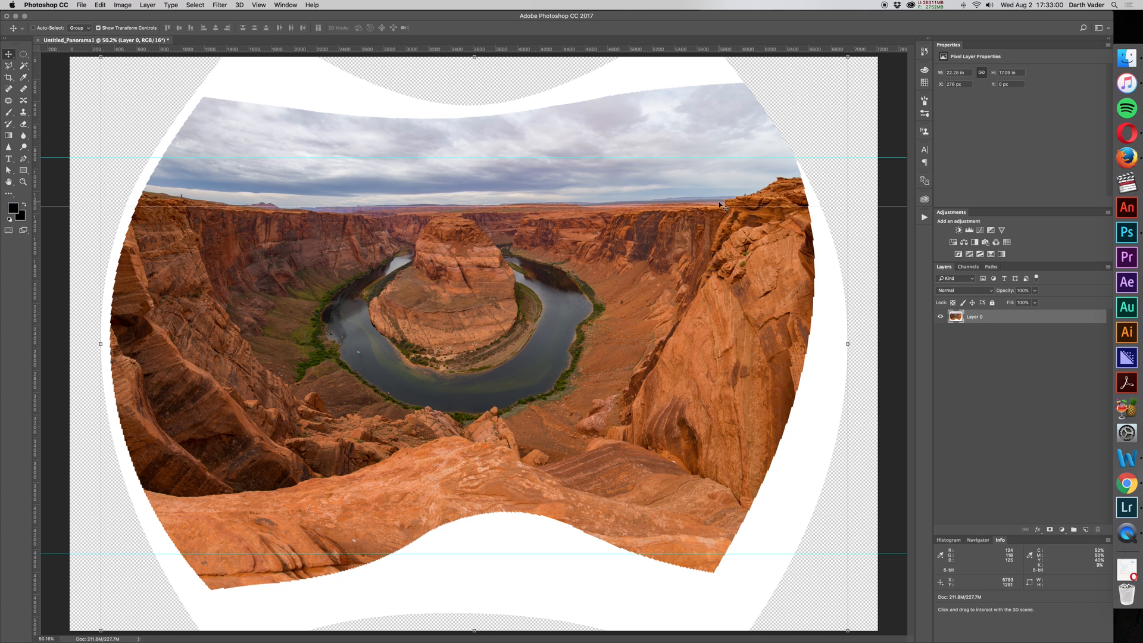
mouse_move(251, 217)
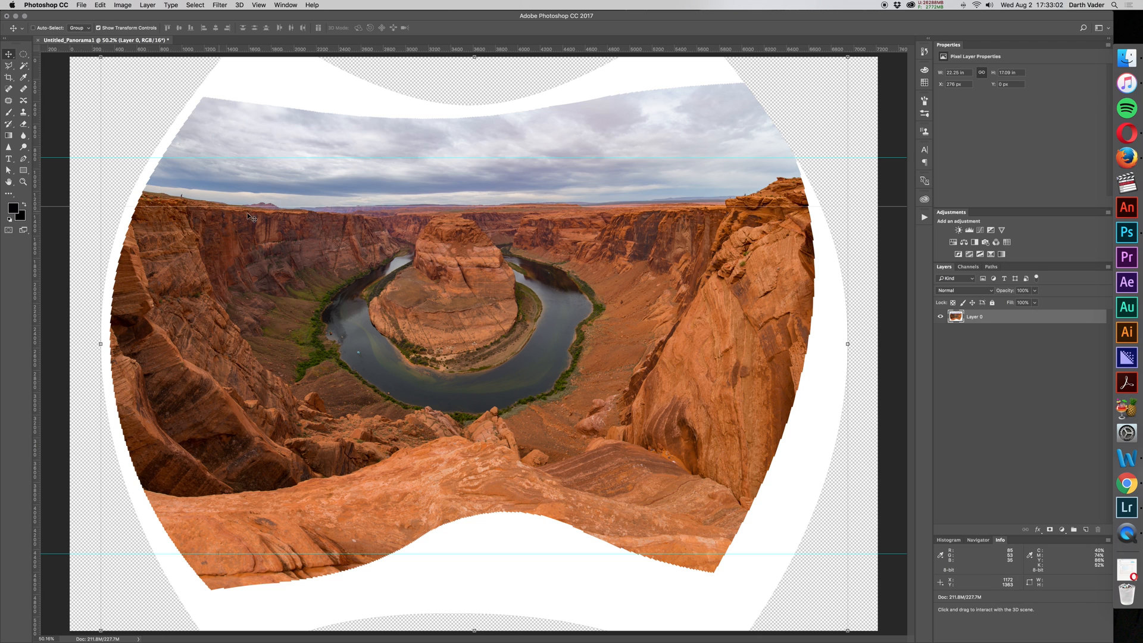
mouse_move(412, 208)
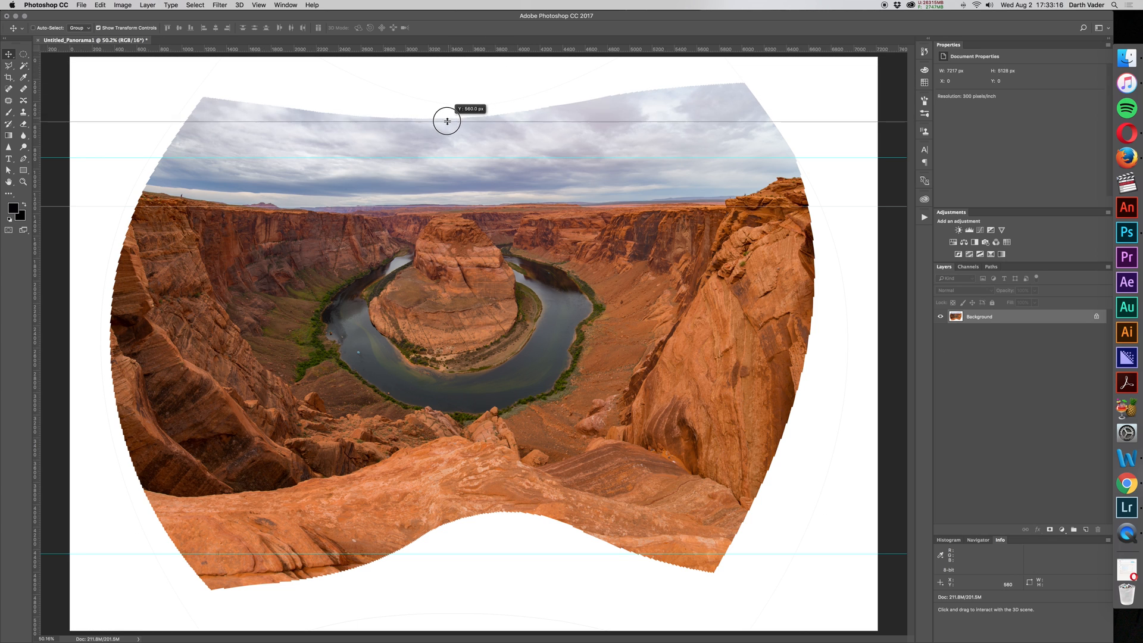
mouse_move(472, 88)
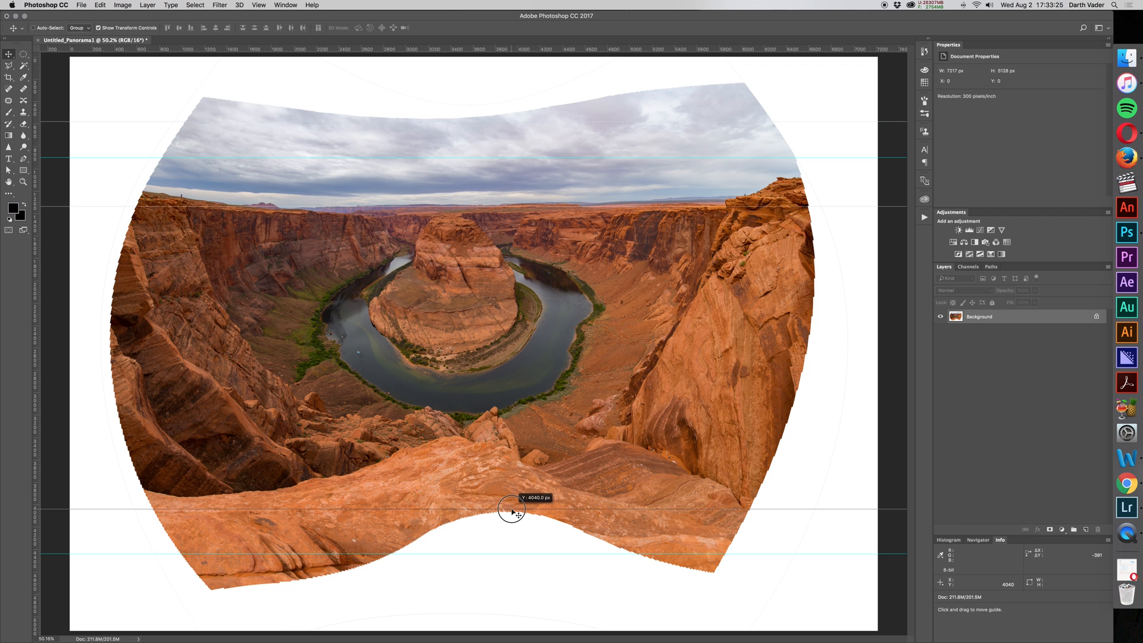
Step: Crop the canvas top edge down to the guide, then begin a tighter crop
left_click(9, 76)
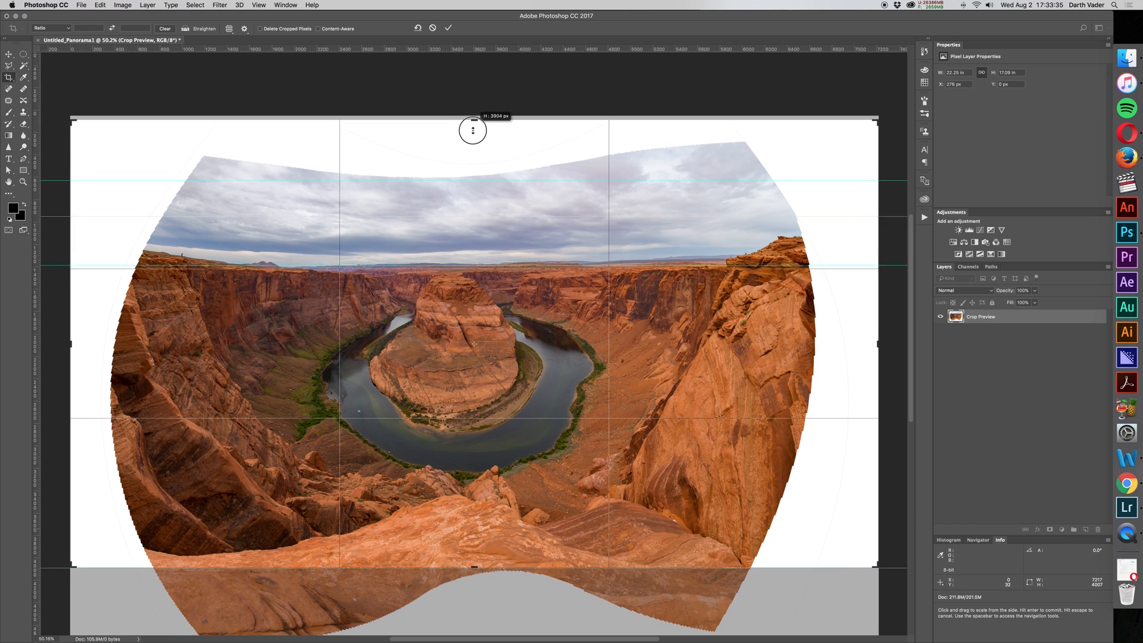
left_click_drag(472, 130, 472, 150)
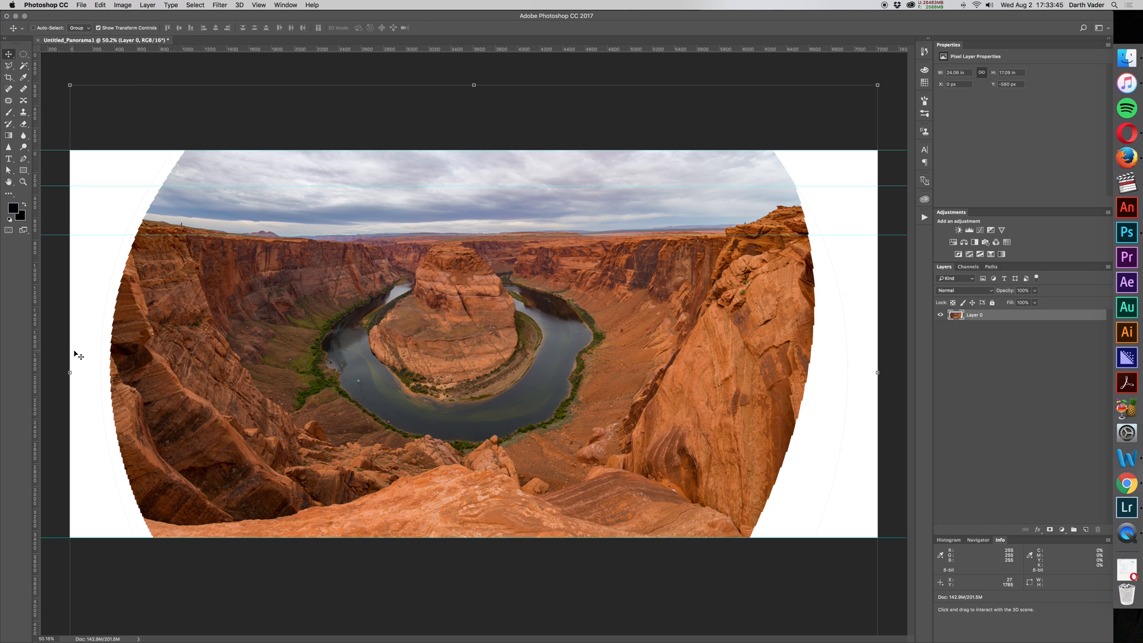
left_click(10, 77)
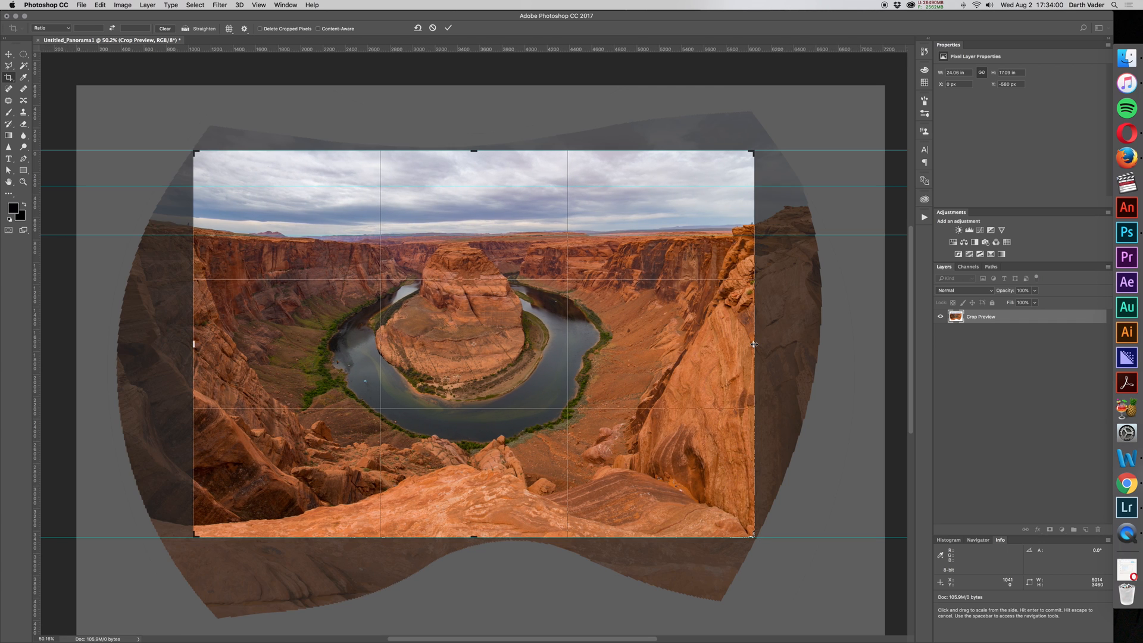
Step: Commit the inner crop and switch to the Move tool
left_click(448, 28)
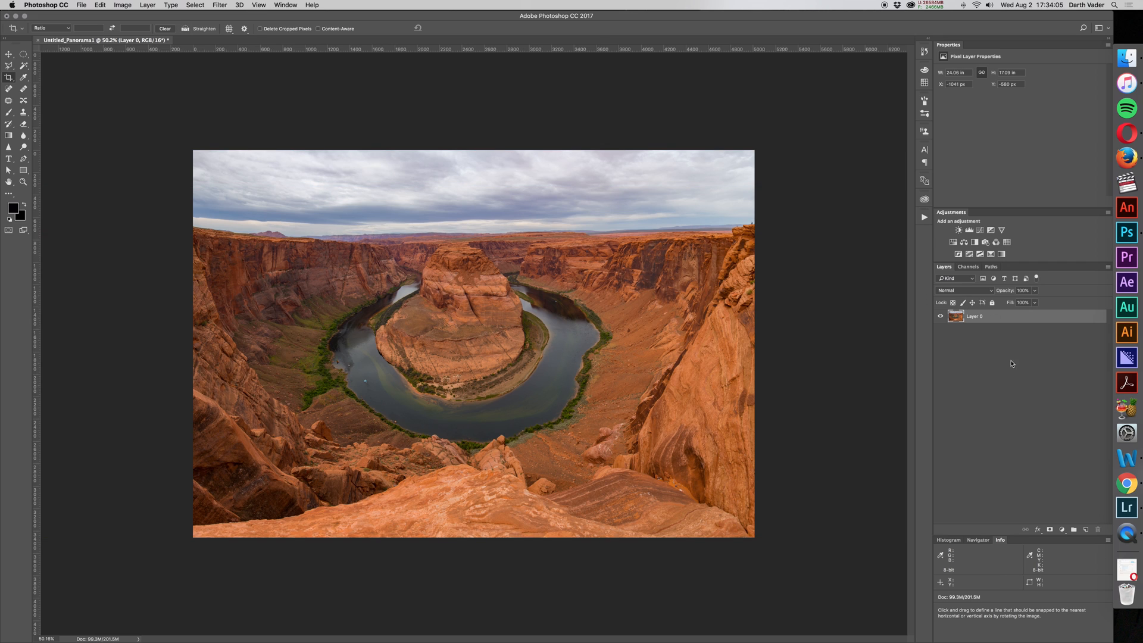
mouse_move(684, 285)
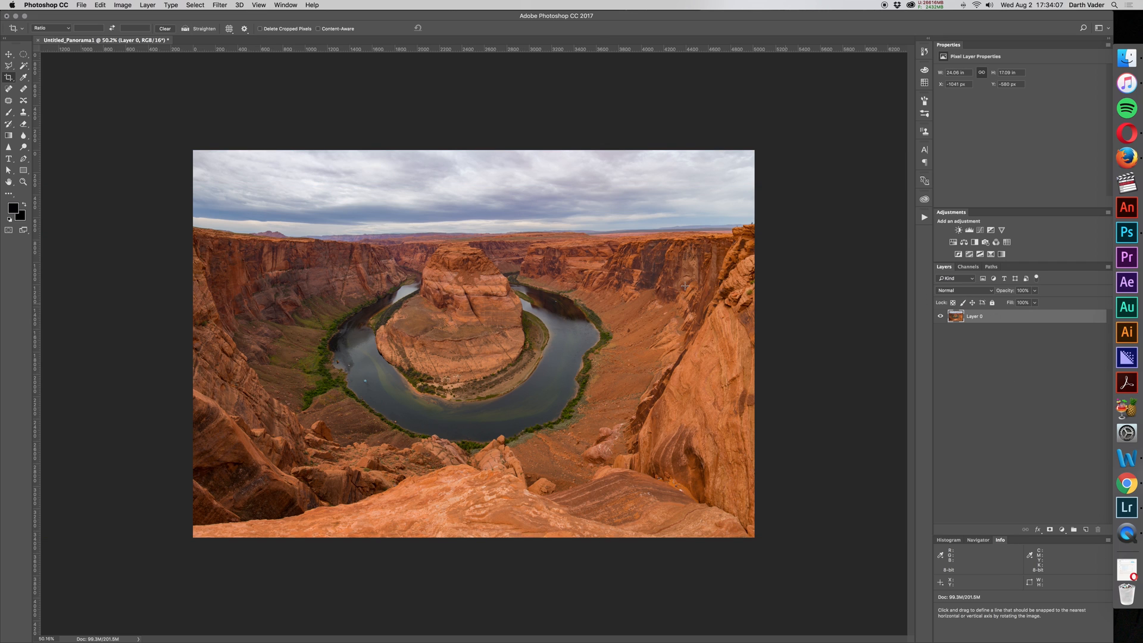
mouse_move(567, 309)
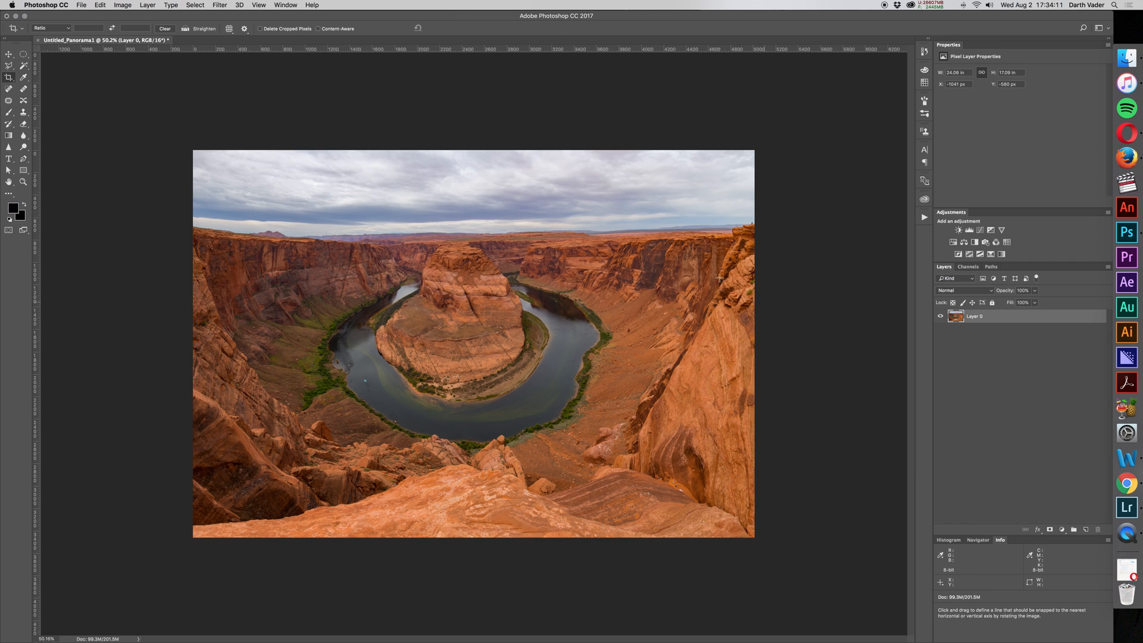
mouse_move(406, 215)
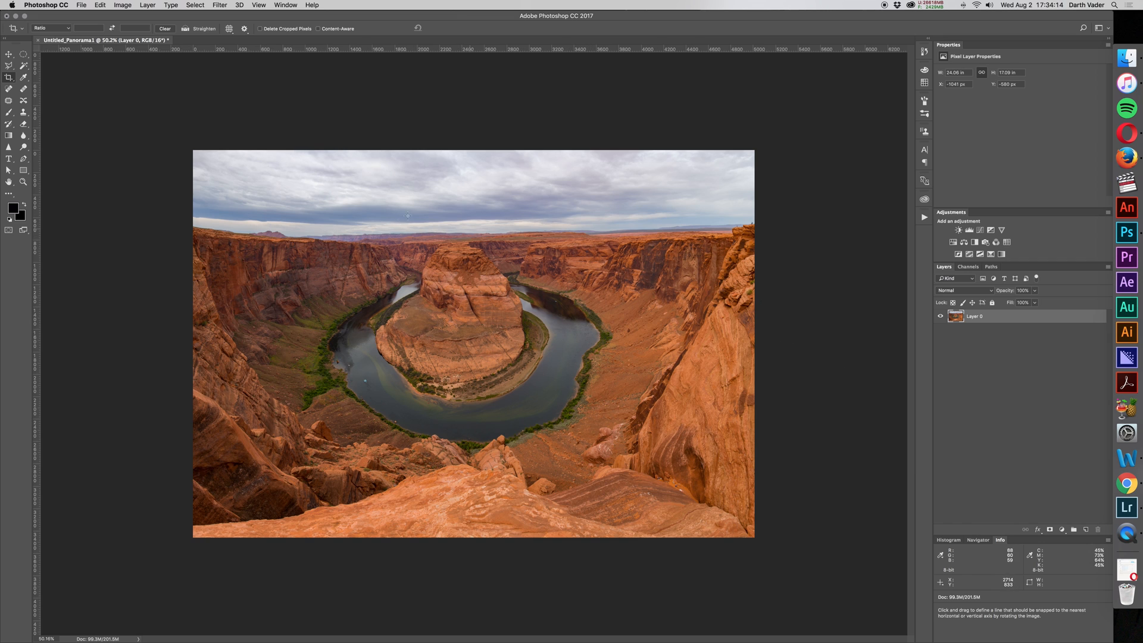
mouse_move(567, 386)
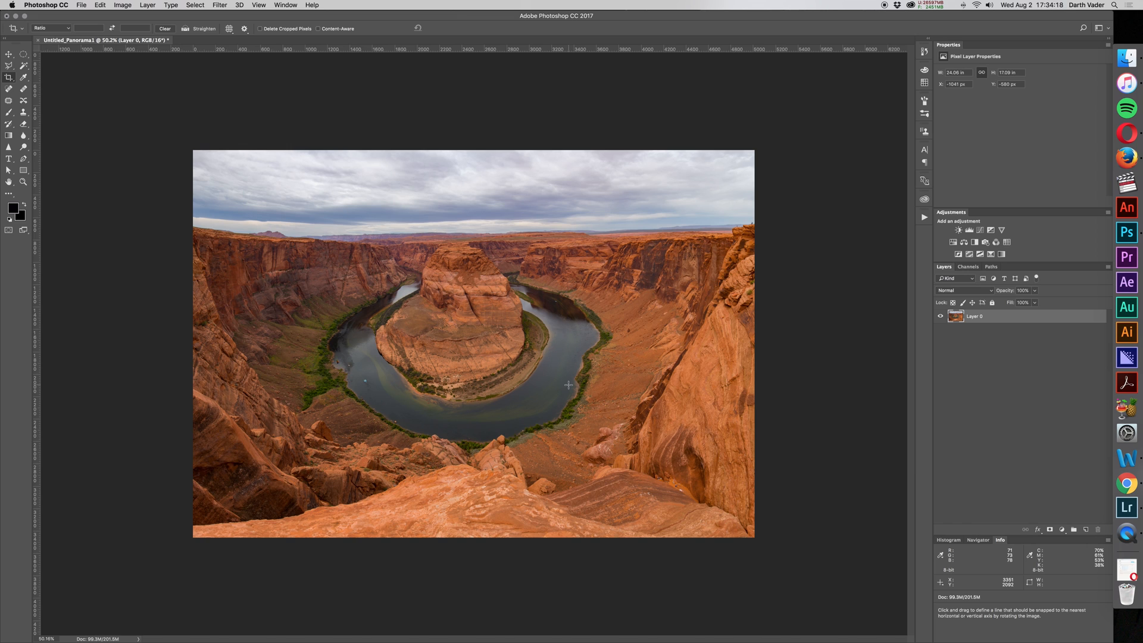
mouse_move(427, 280)
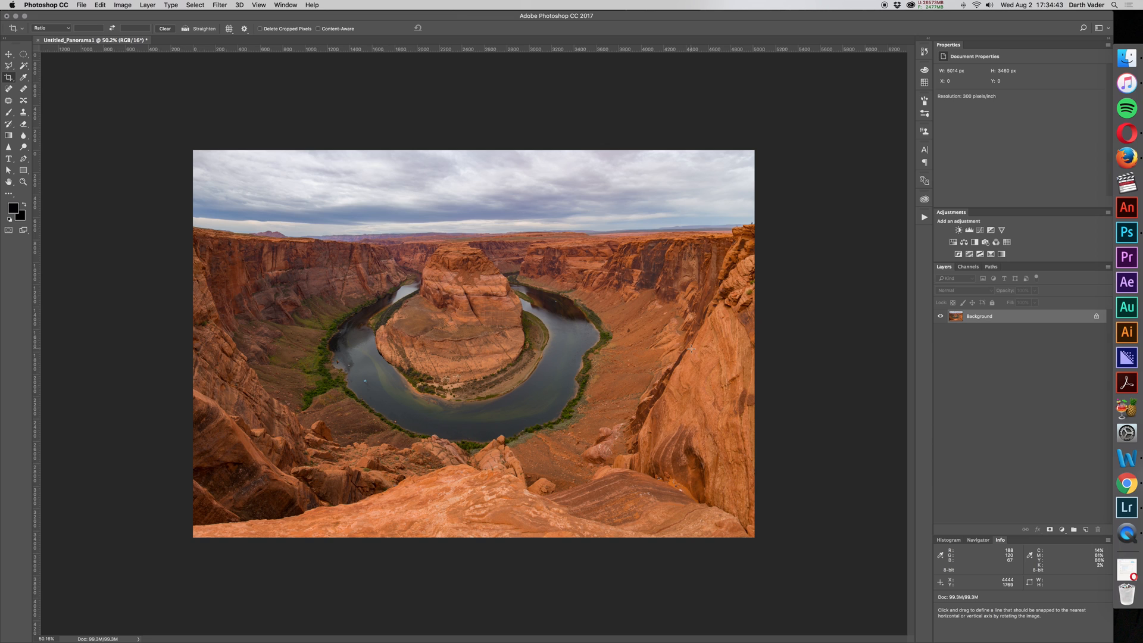
left_click(9, 55)
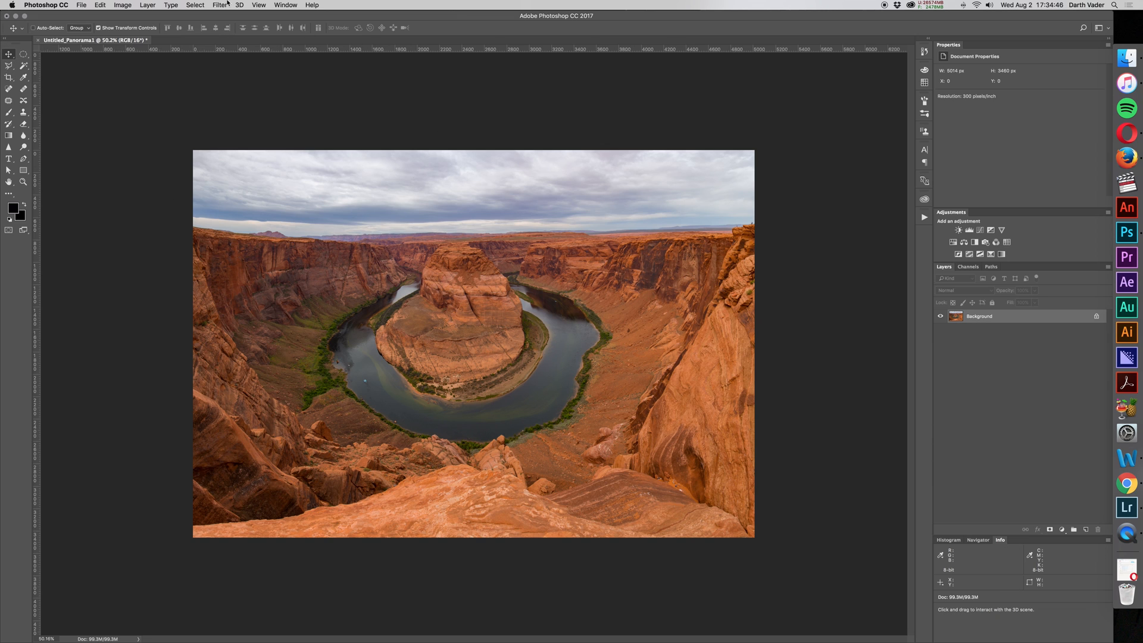
mouse_move(787, 416)
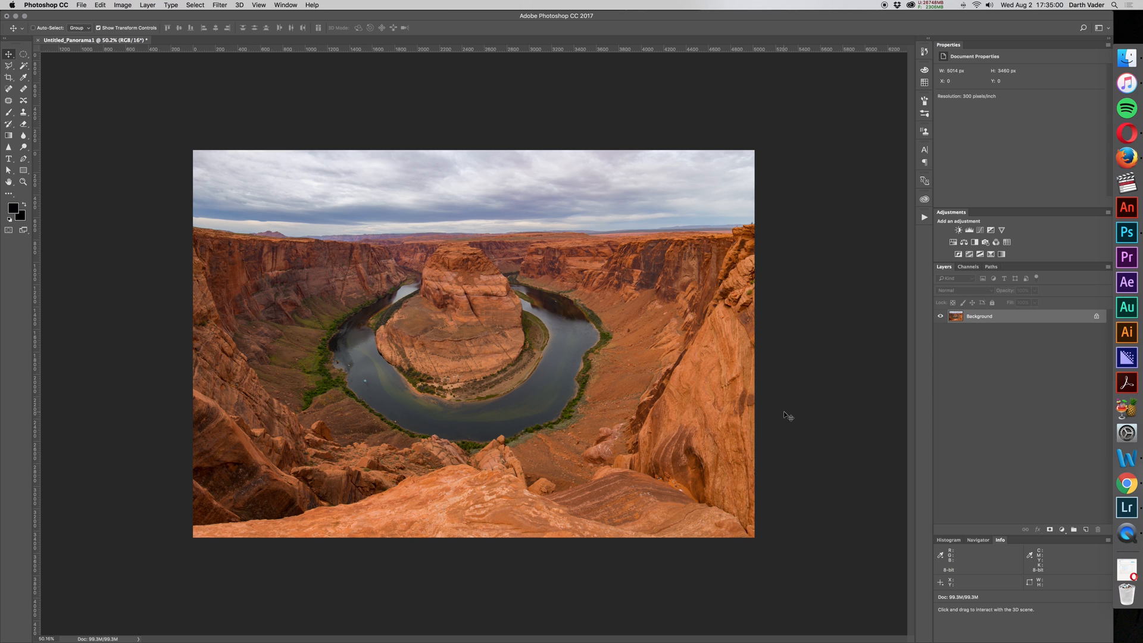